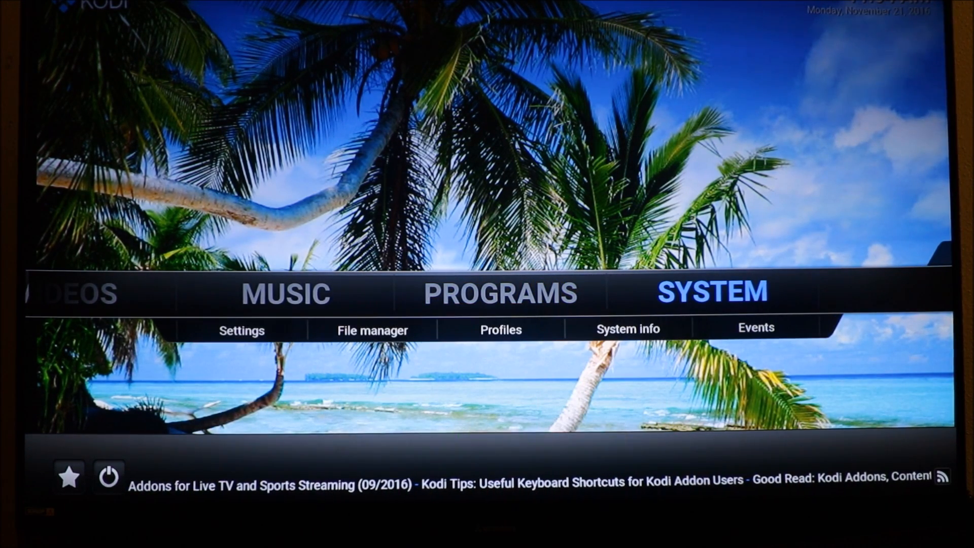
mouse_move(372, 330)
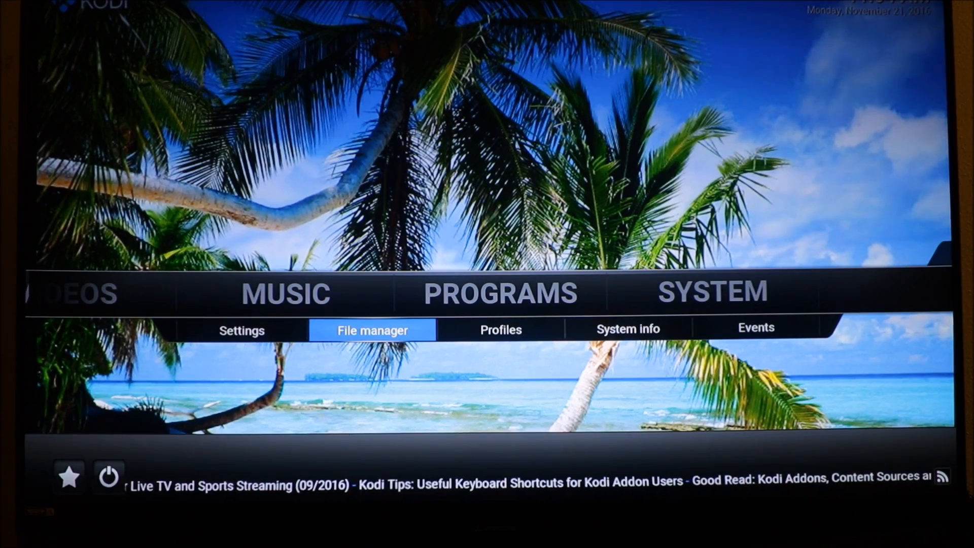
Step: Go to the file manager and begin adding a new files source
click(371, 330)
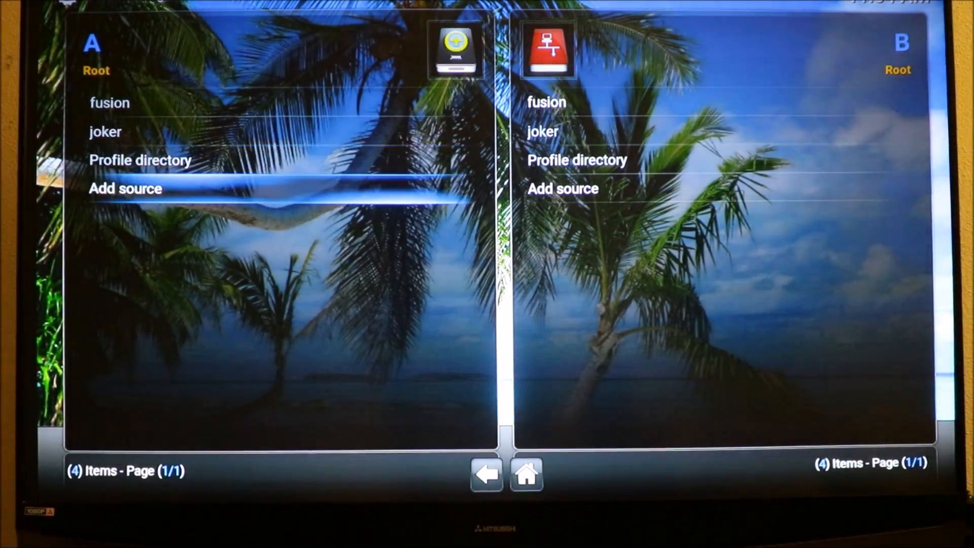
click(125, 189)
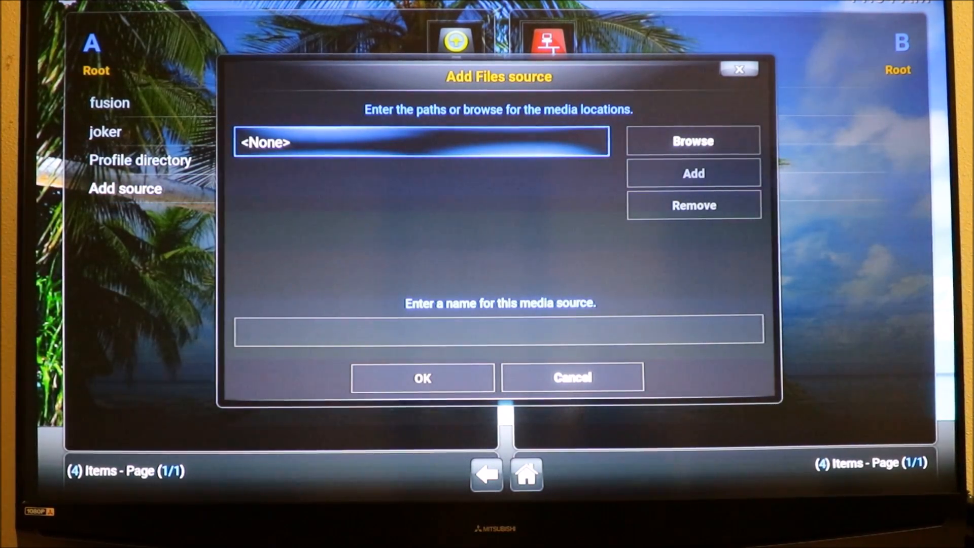
click(422, 141)
text(http: //kodi.filmkodi.com/)
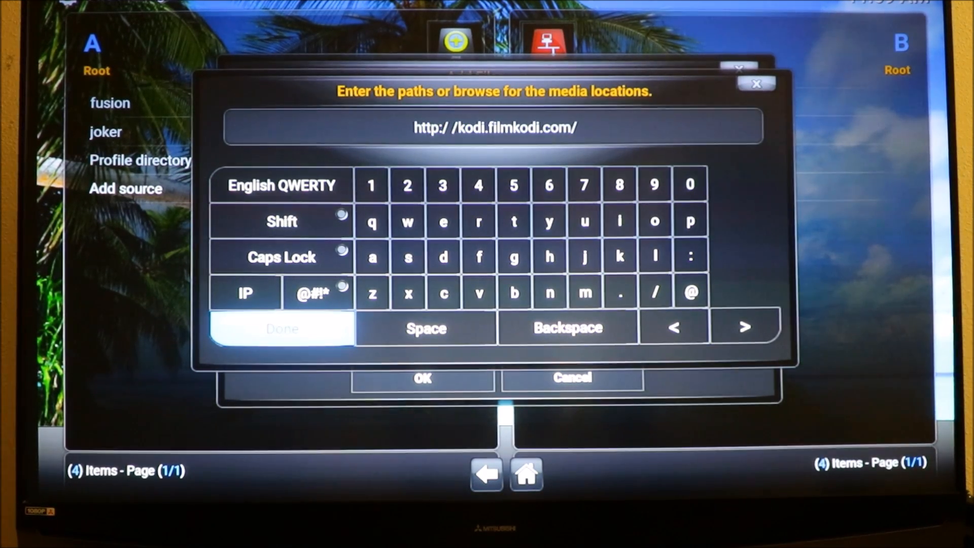
click(280, 328)
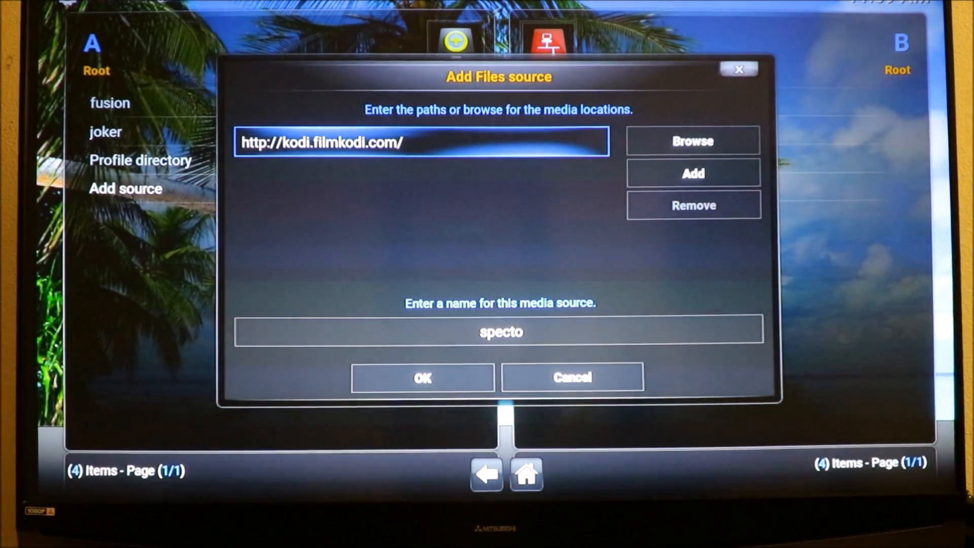
click(500, 331)
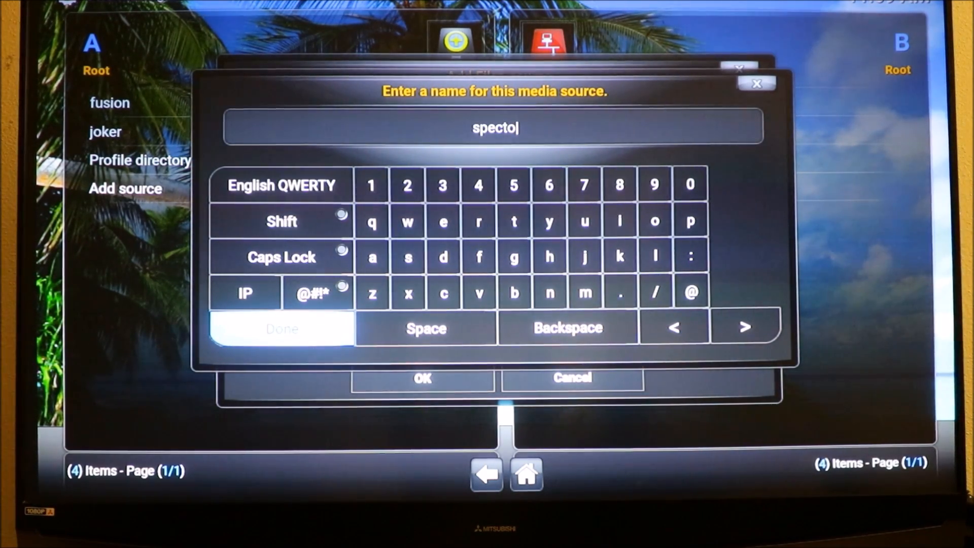
click(281, 329)
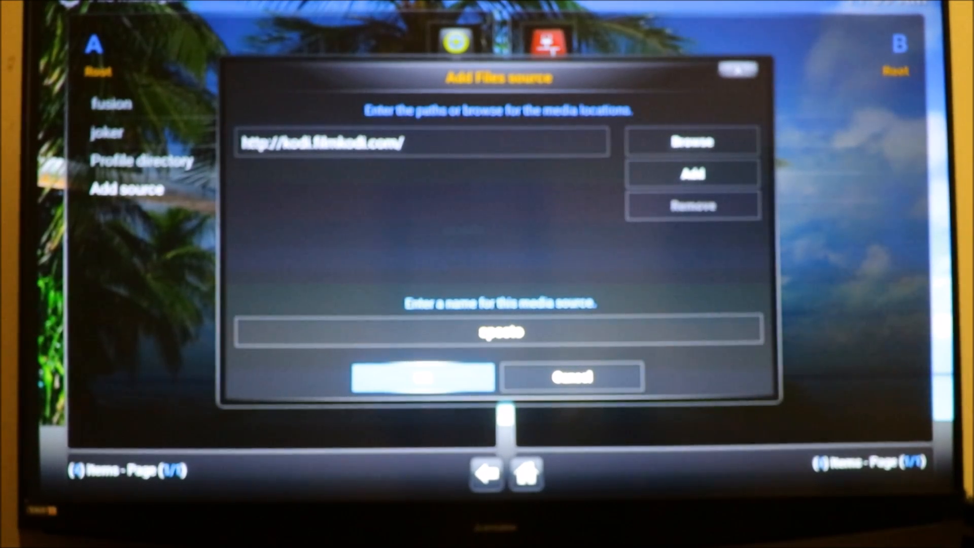
Step: Save the specto source and browse for an add-on via Install from zip file
click(423, 377)
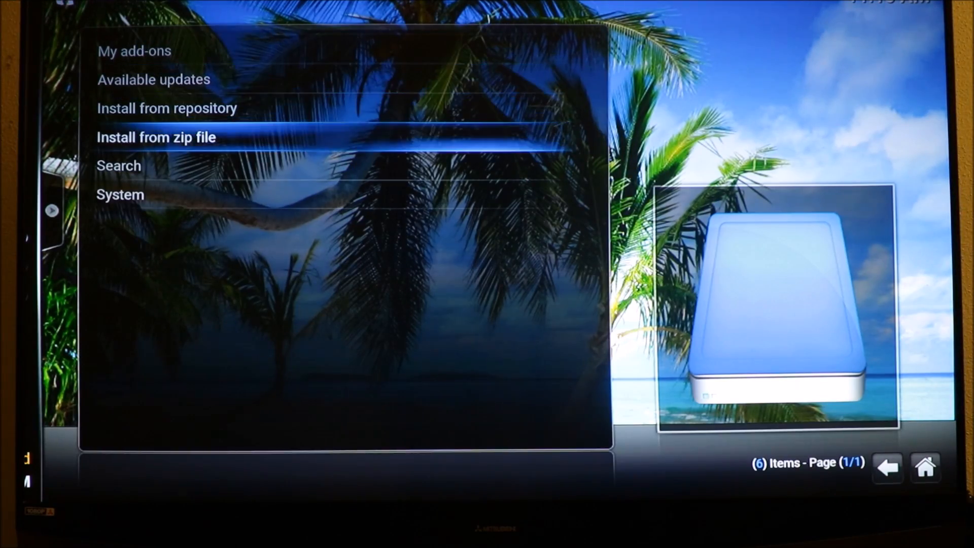
click(156, 137)
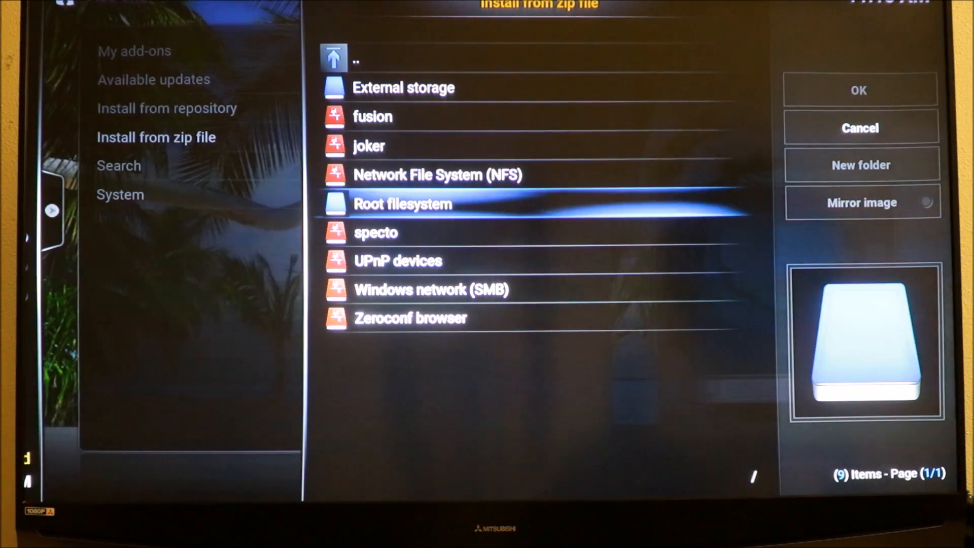
Step: Install the repository.filmkodi.com zip from the specto source
key(Down)
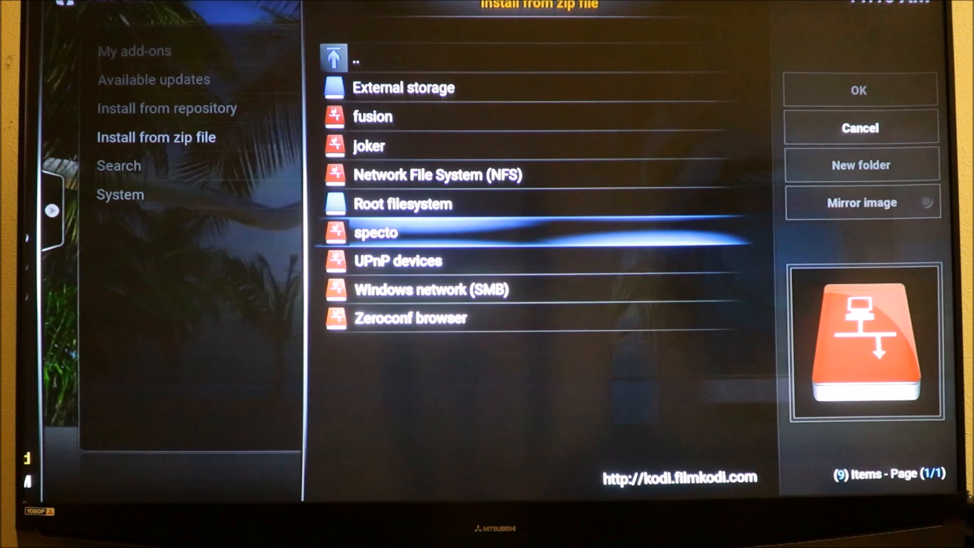
click(375, 232)
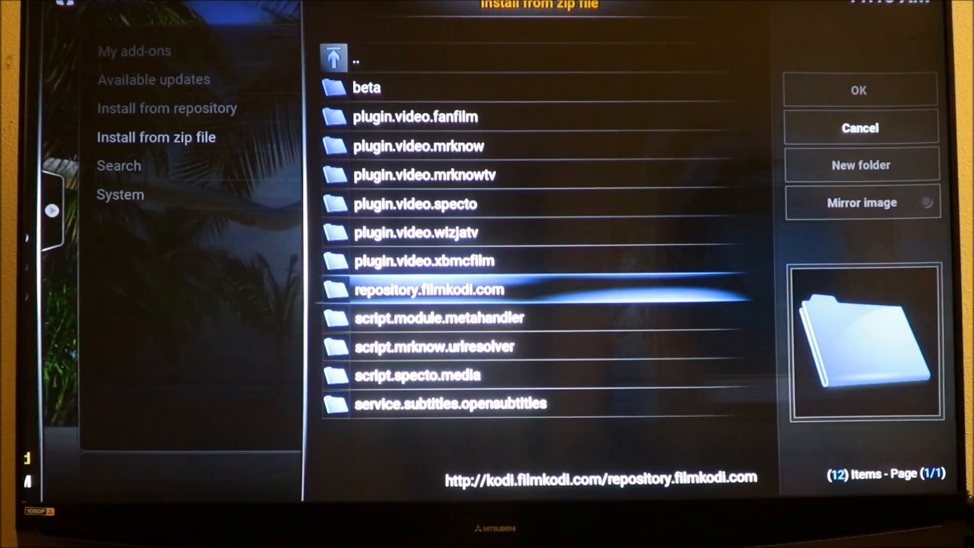
click(428, 290)
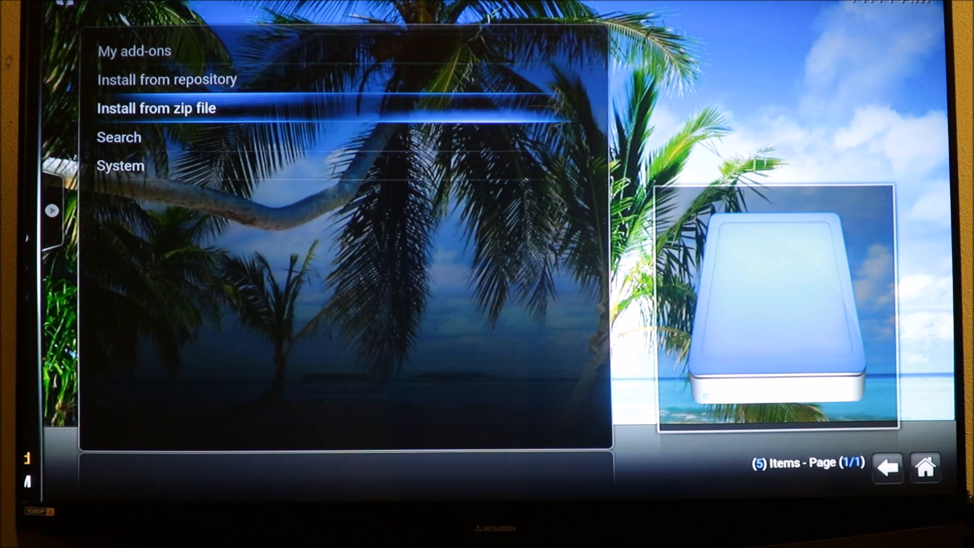
Step: Browse Filmkodi.com repository - MRKNOW video add-ons and open the Specto Fork details
key(up)
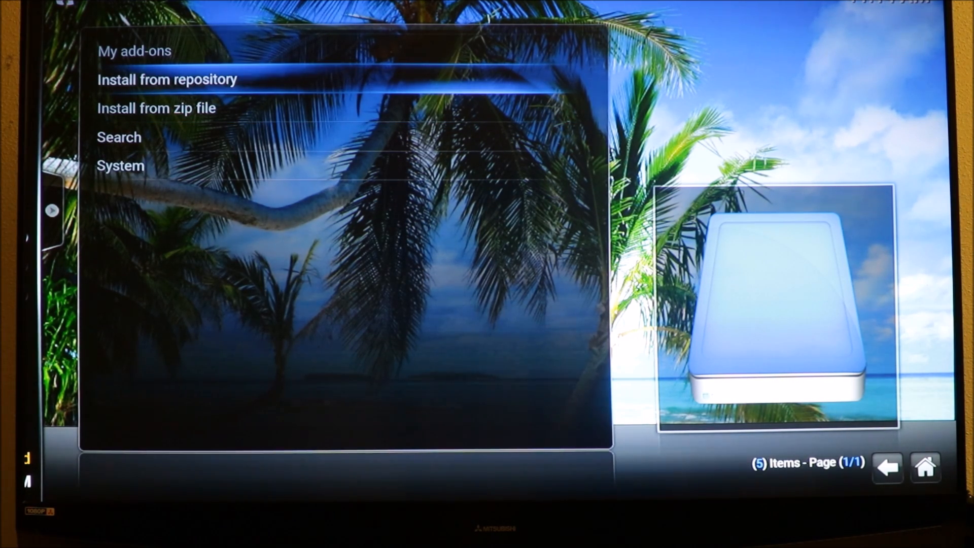
click(166, 80)
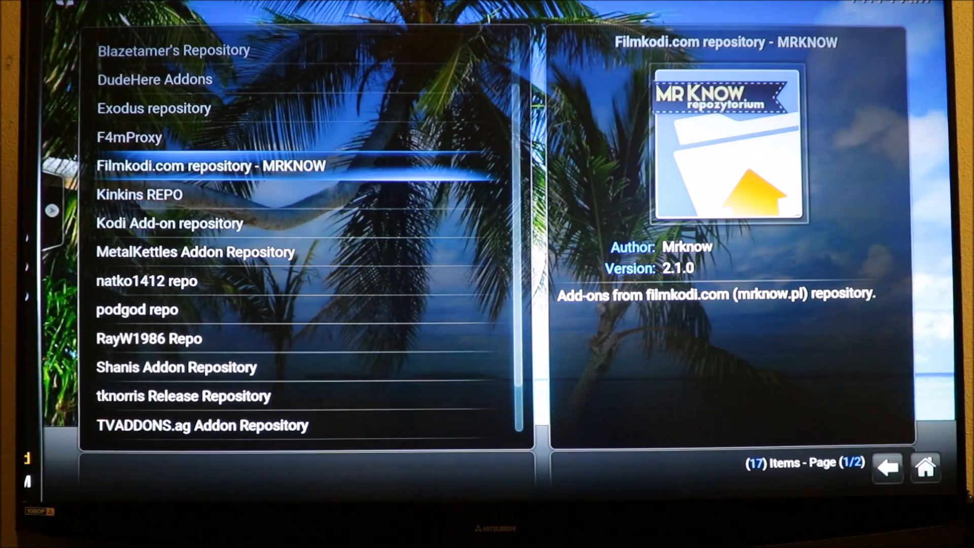
click(211, 165)
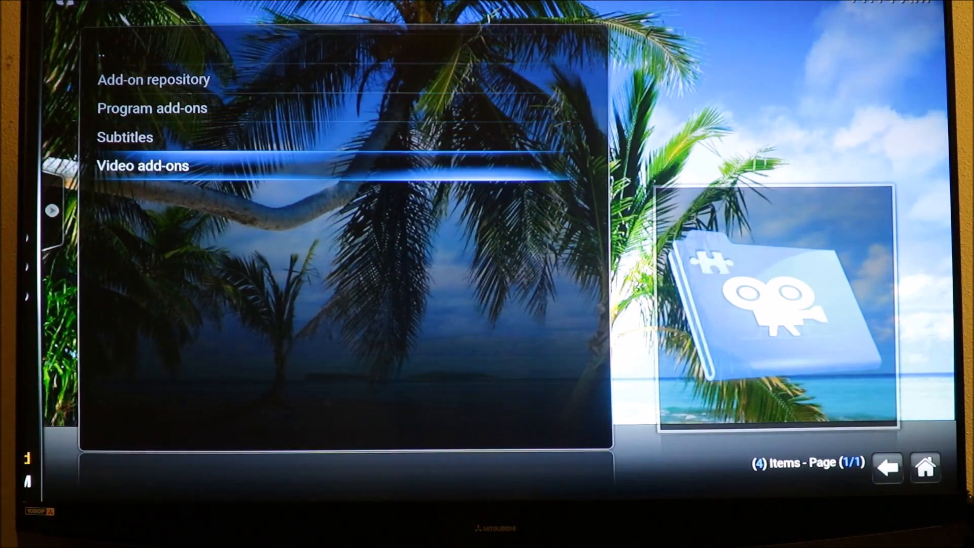
click(143, 166)
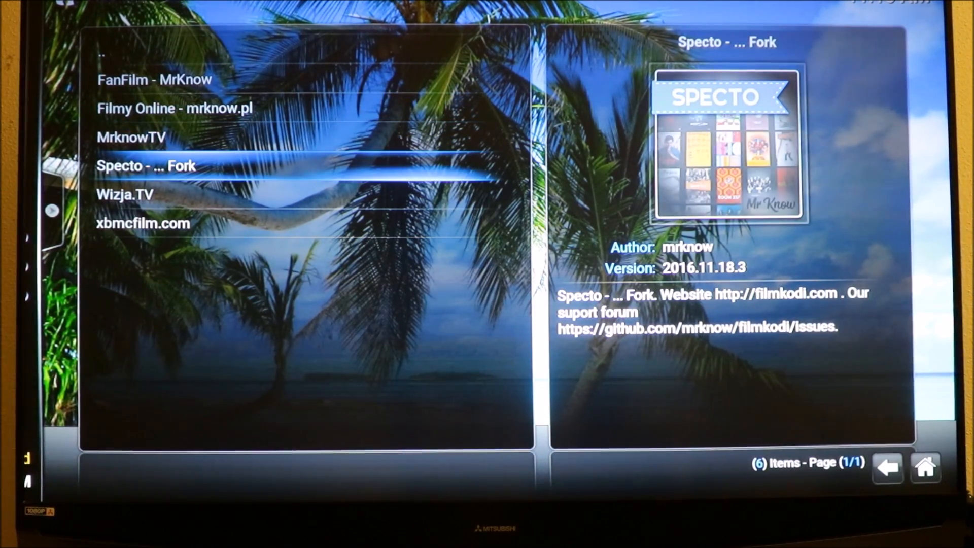
click(146, 165)
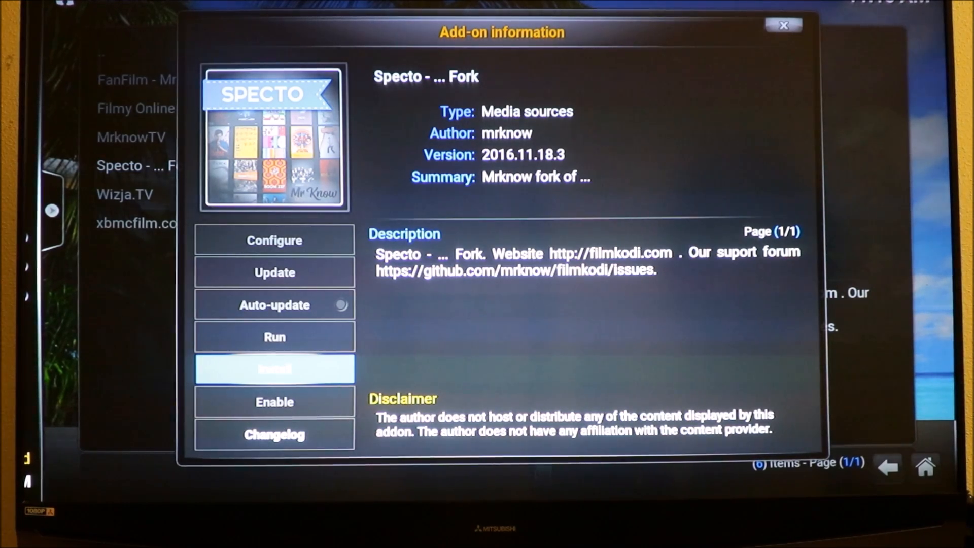
Step: Install the Specto add-on and launch it once installation finishes
click(274, 369)
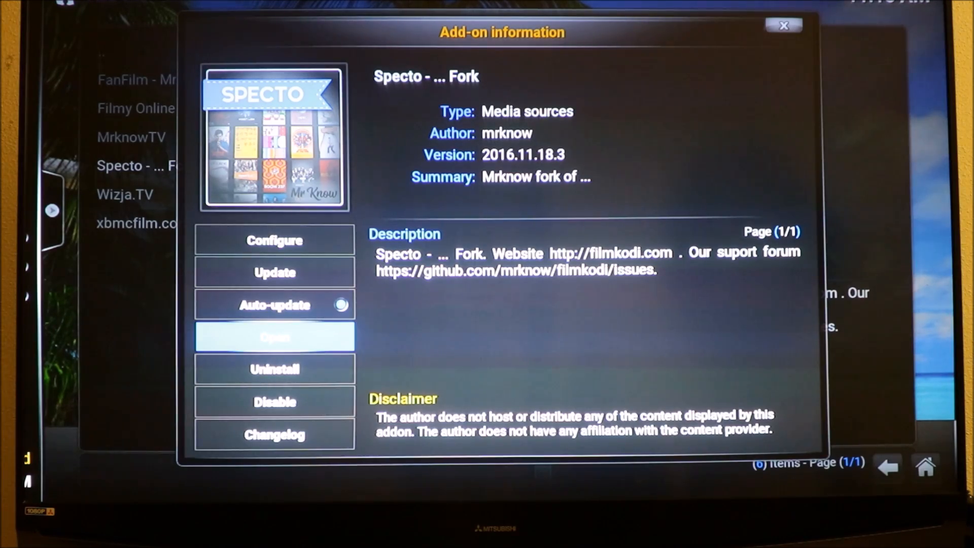
click(274, 337)
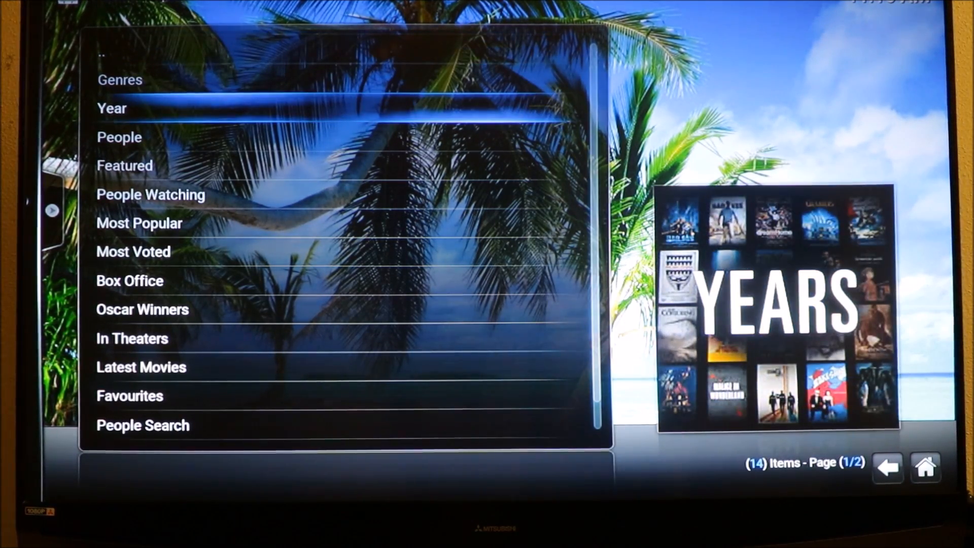
Step: Browse Specto movies by Year 2016 and pick Doctor Strange
click(111, 108)
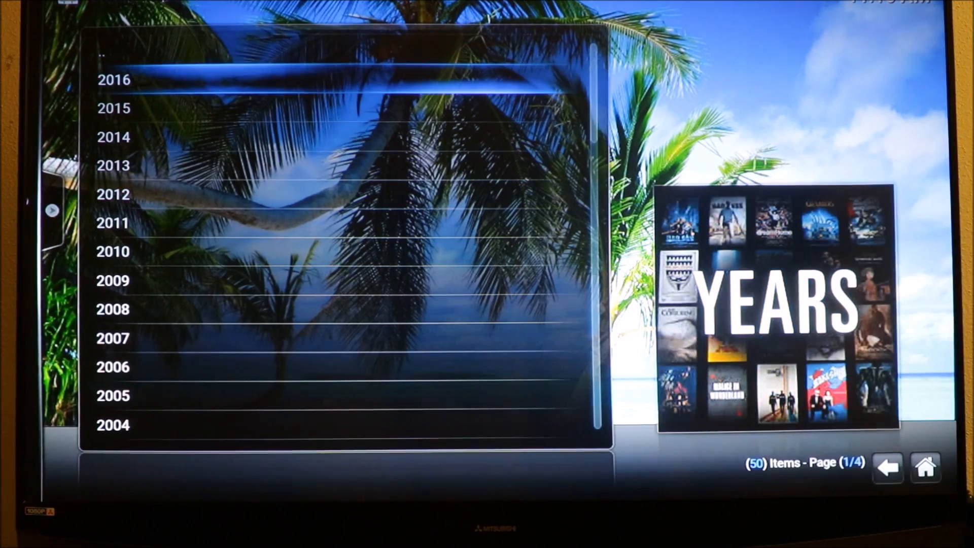
click(113, 79)
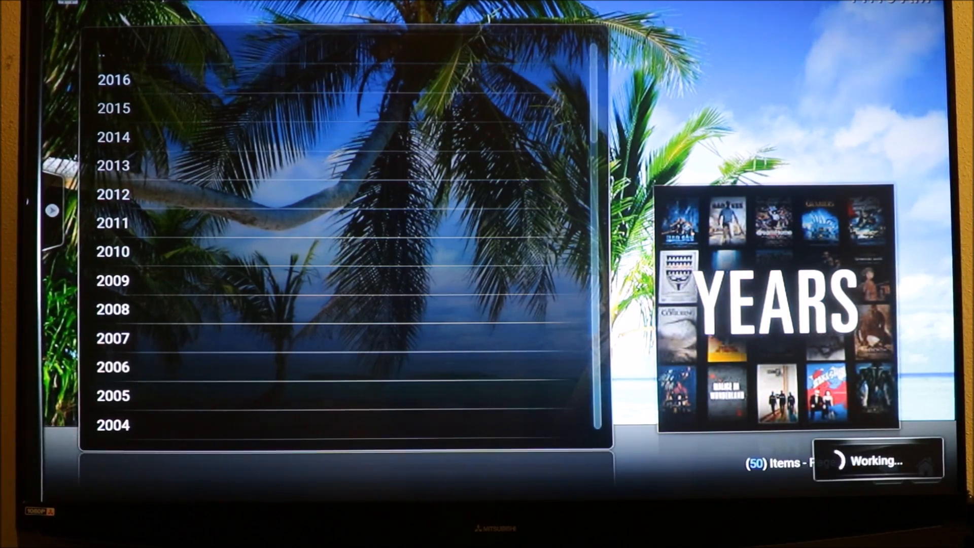
click(113, 79)
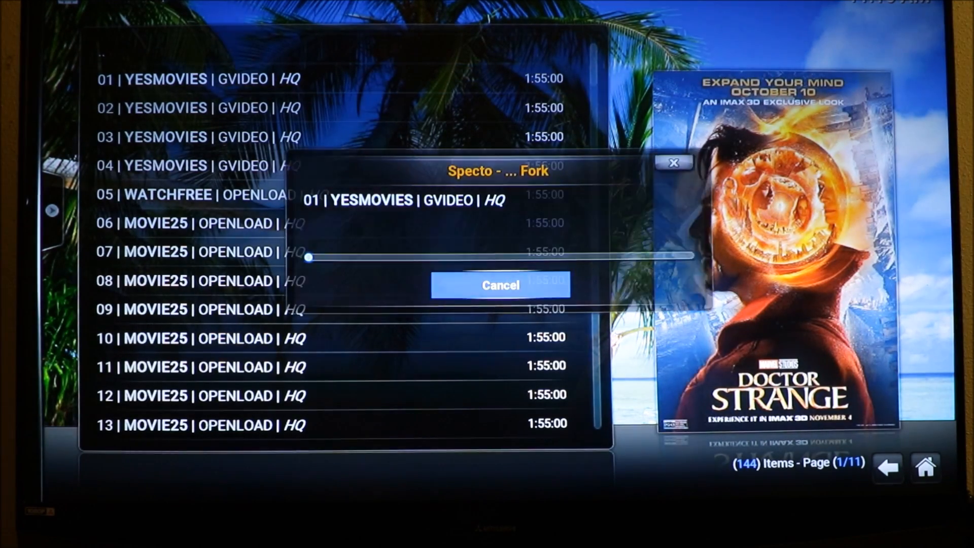
Step: Play the first YESMOVIES source, return home, and move to the System section
click(500, 285)
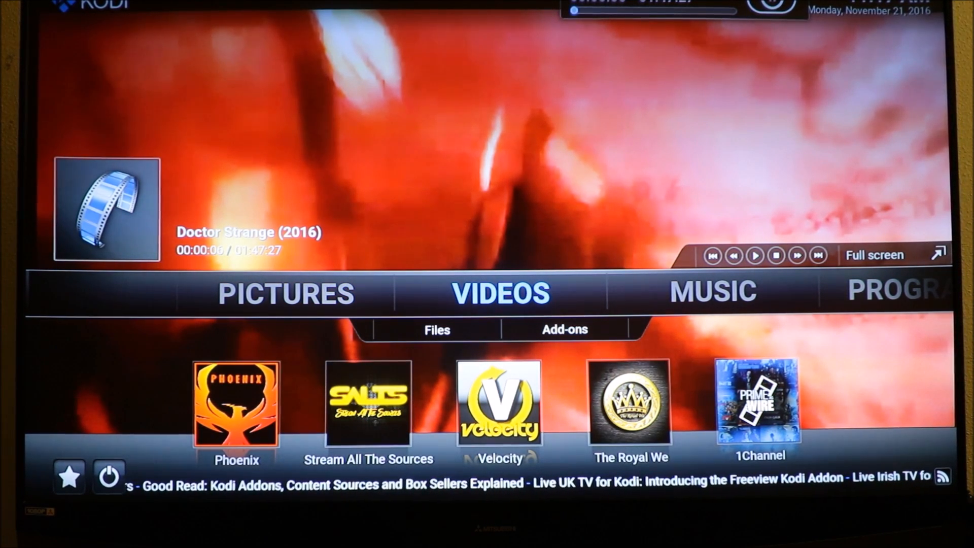
click(564, 329)
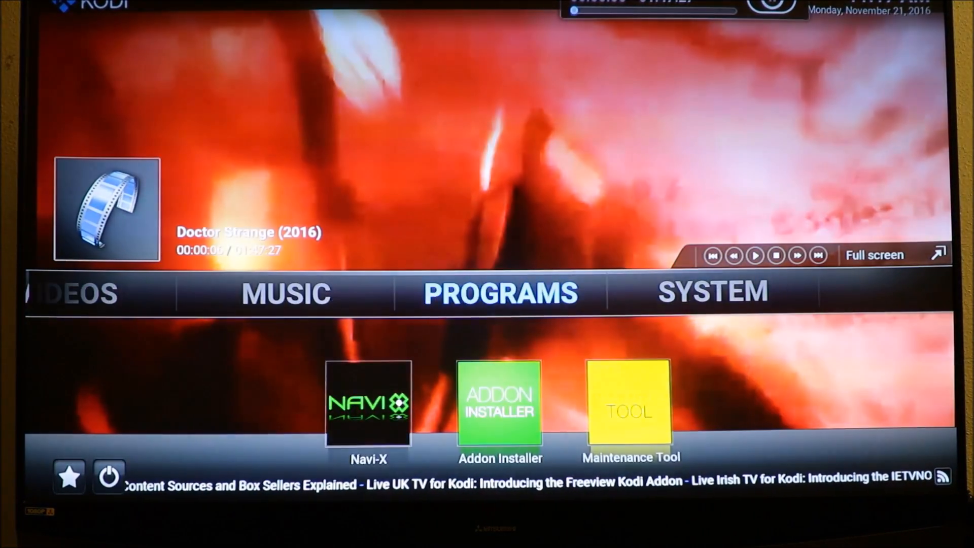
click(713, 293)
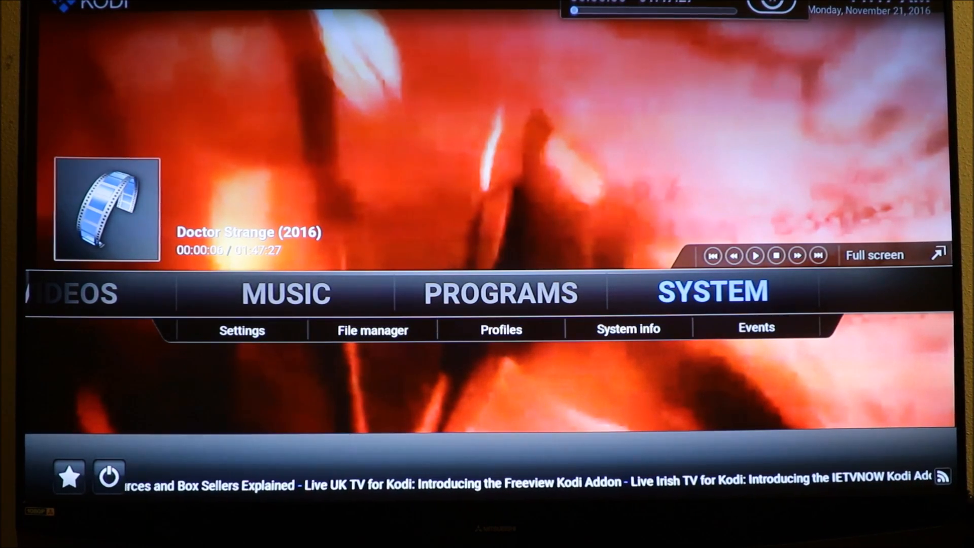
Step: Open skin settings' home window options and reach the Video add-on shortcut list
click(241, 330)
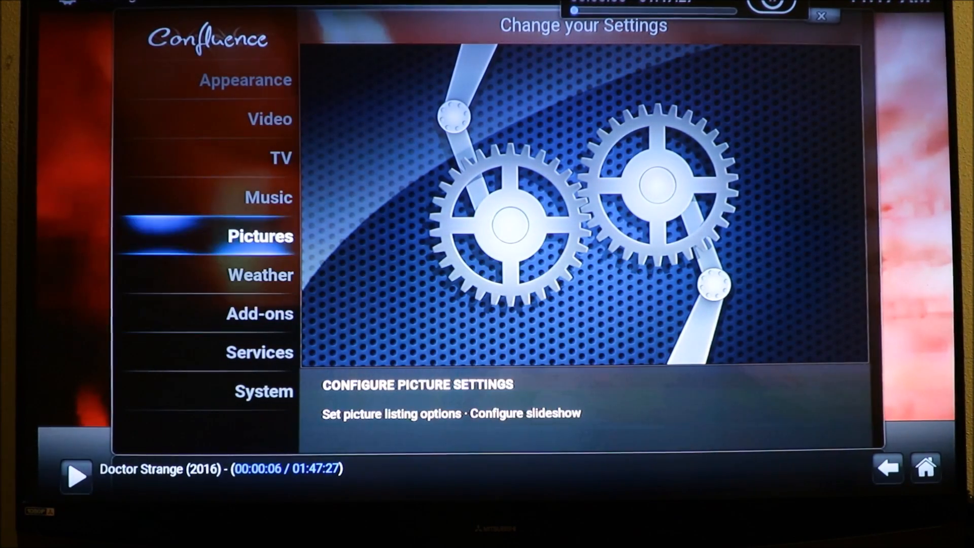
click(246, 80)
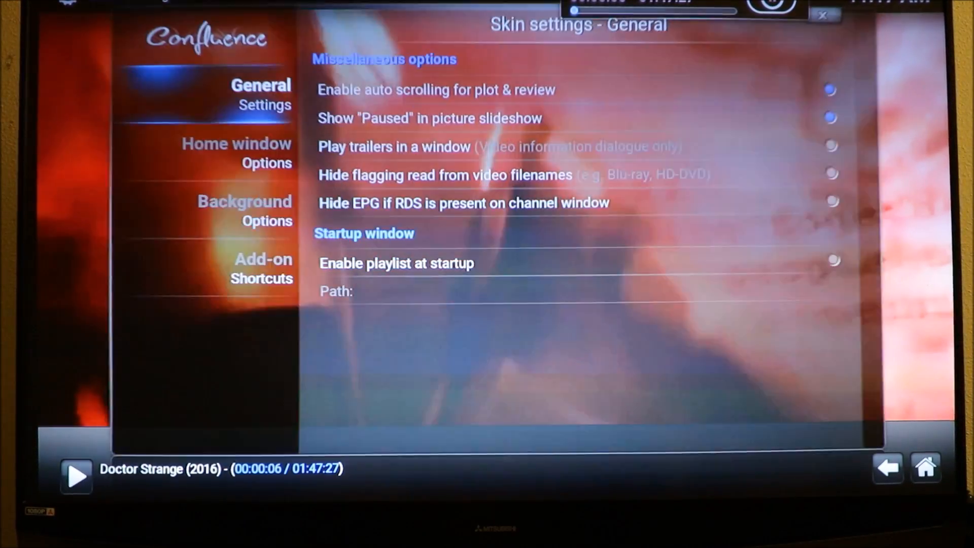
click(235, 152)
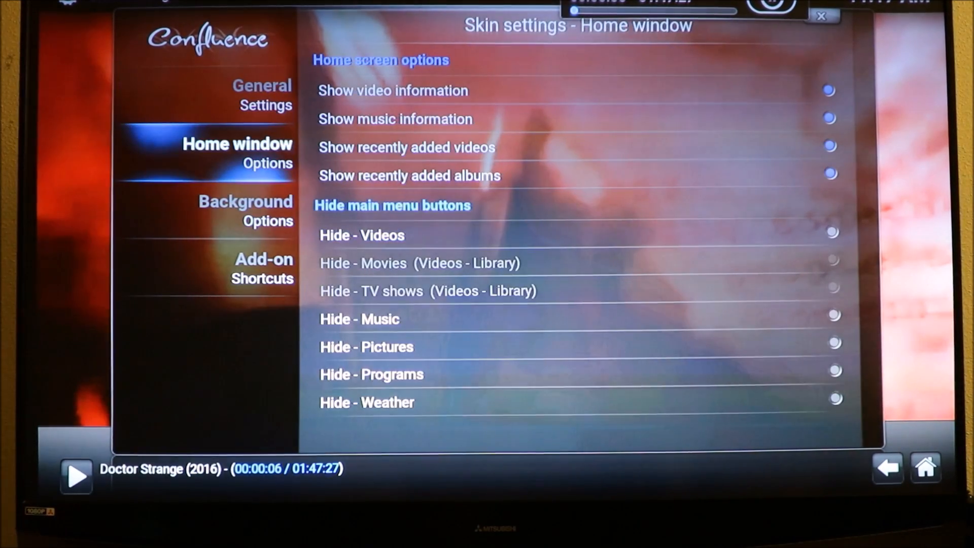
click(263, 268)
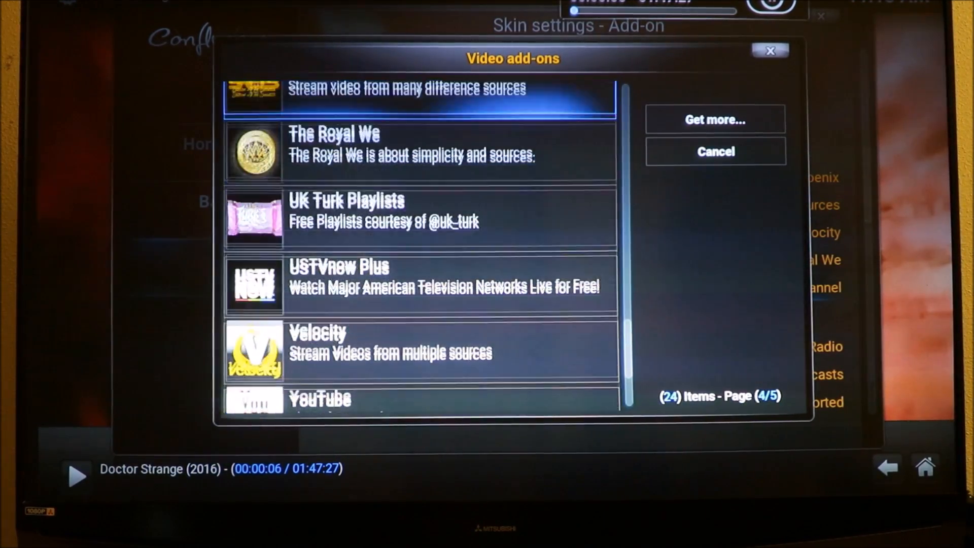
Step: Scroll up the Video add-ons list in search of Specto
scroll(up, 3)
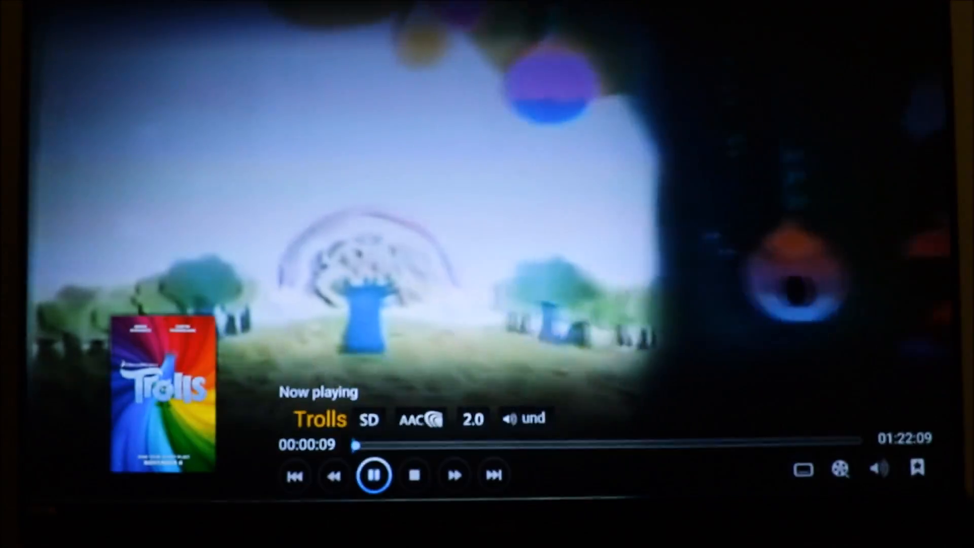
Step: Pause Trolls playback ten seconds in using the on-screen Pause button
click(374, 475)
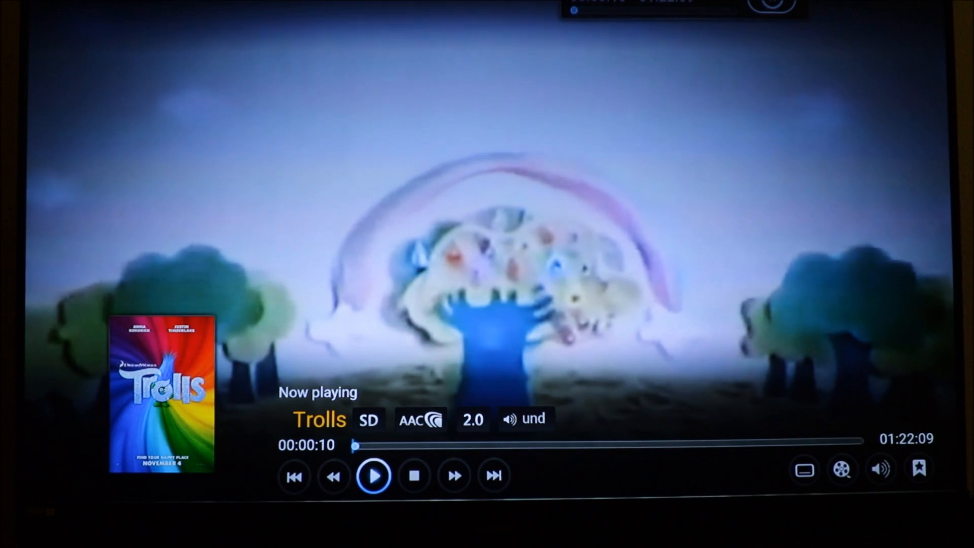